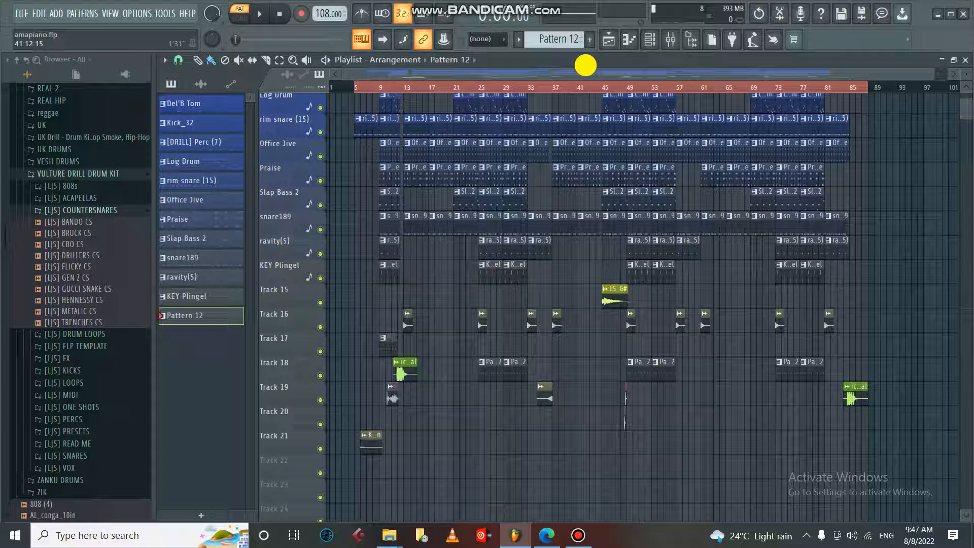
Play the full amapiano arrangement in Song mode and scroll the Playlist to the drum tracks
{"action": "left_click", "coordinate": [260, 14]}
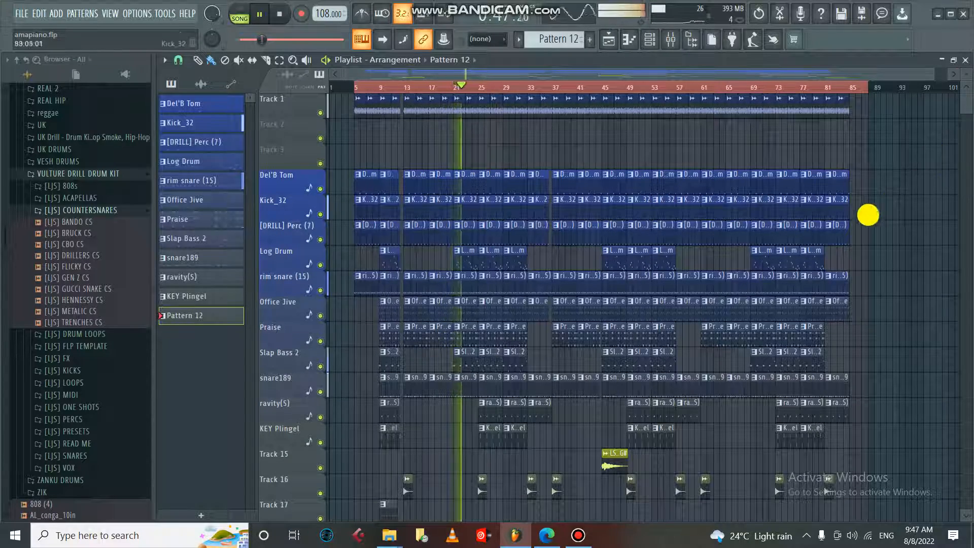
{"action": "scroll", "scroll_direction": "down", "scroll_amount": 3}
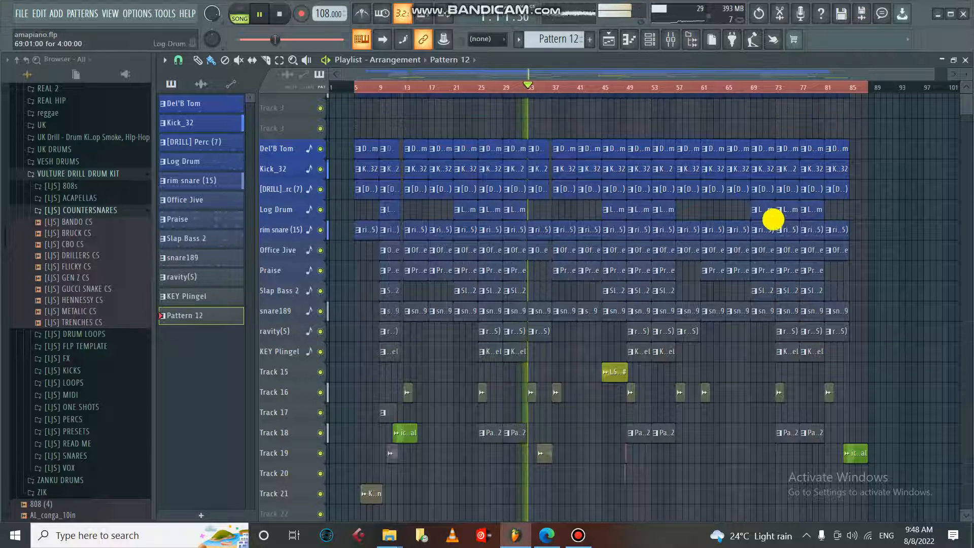
Stop and restart song playback with Track 1's full-length audio clip shown large
{"action": "left_click", "coordinate": [259, 14]}
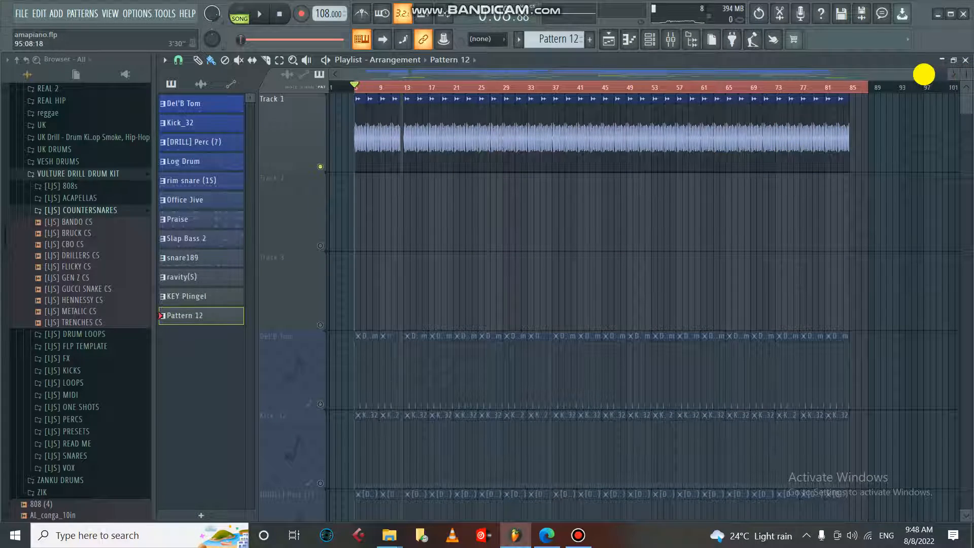
{"action": "left_click", "coordinate": [259, 14]}
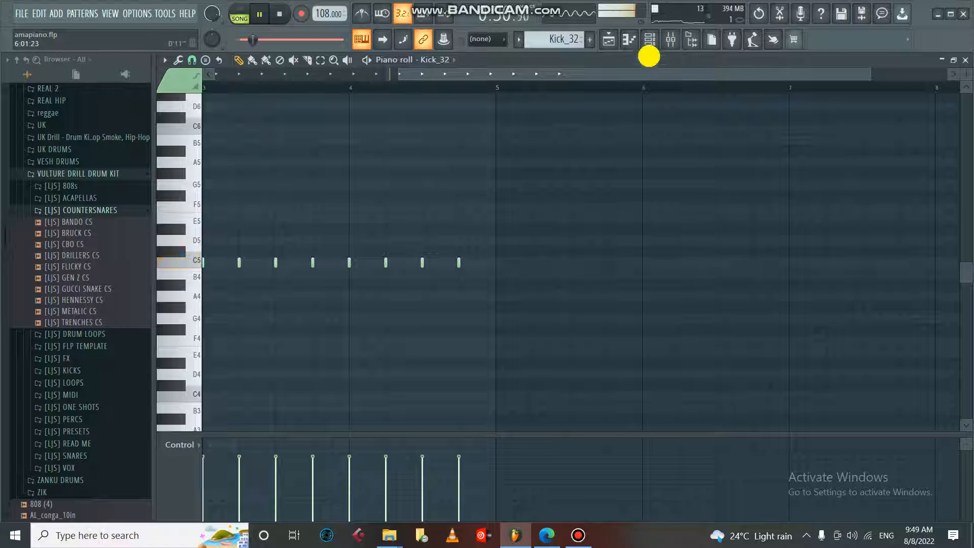
Review Kick_32's evenly spaced kick notes, then make [DRILL] Perc (7) the current pattern
{"action": "right_click", "coordinate": [247, 109]}
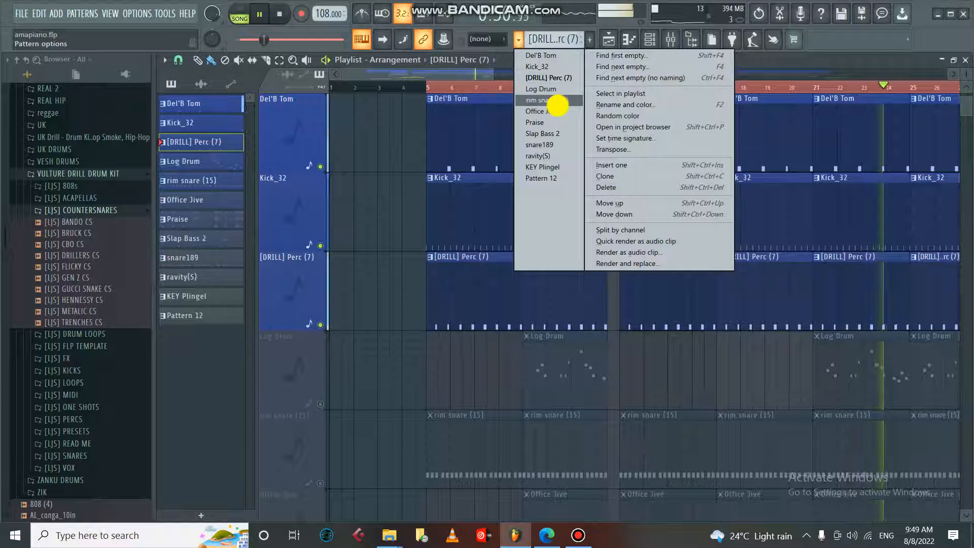
{"action": "mouse_move", "coordinate": [550, 89]}
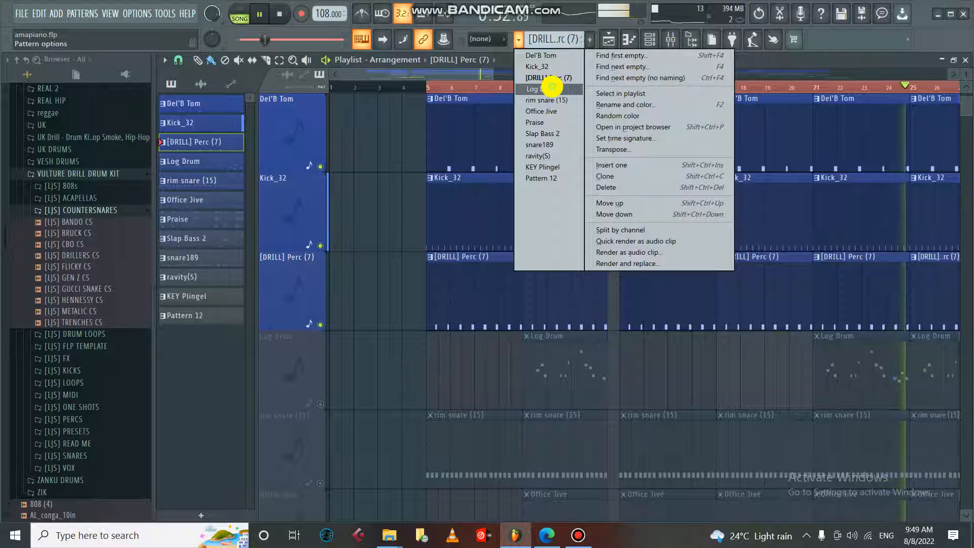
Pick Log Drum from the pattern list and scroll through the drum clip arrangement
{"action": "left_click", "coordinate": [534, 88]}
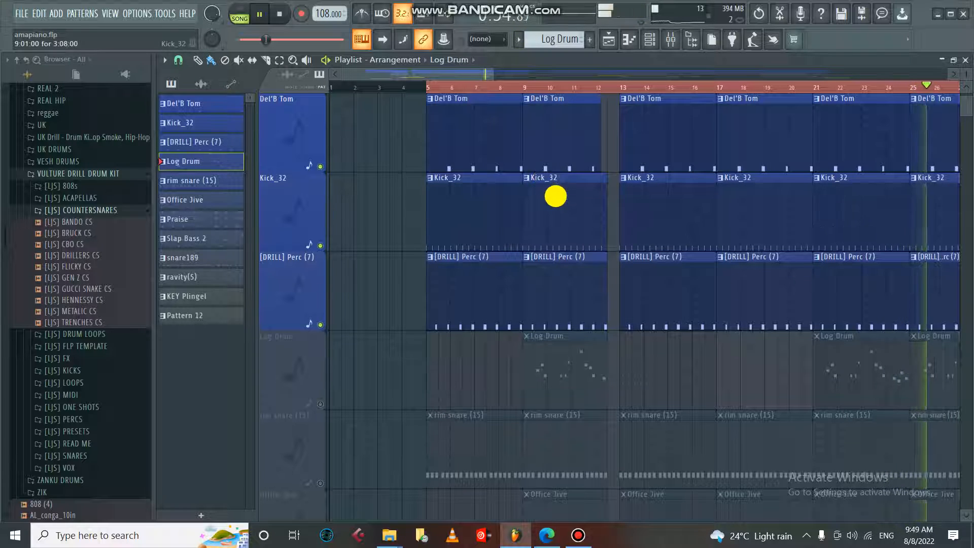
{"action": "scroll", "scroll_direction": "down", "scroll_amount": 3}
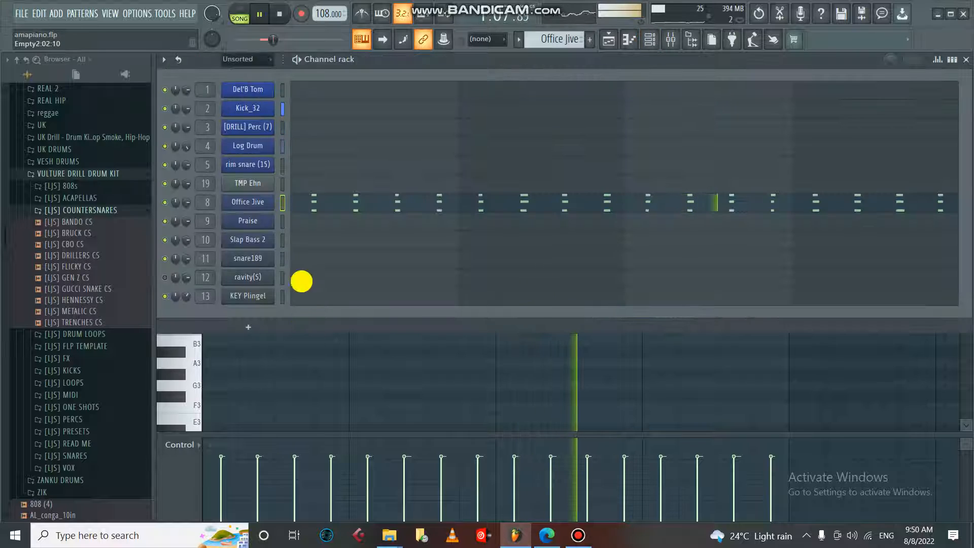
Review the Office Jive steps in the Channel rack, then select Praise in the Playlist
{"action": "left_click", "coordinate": [247, 202]}
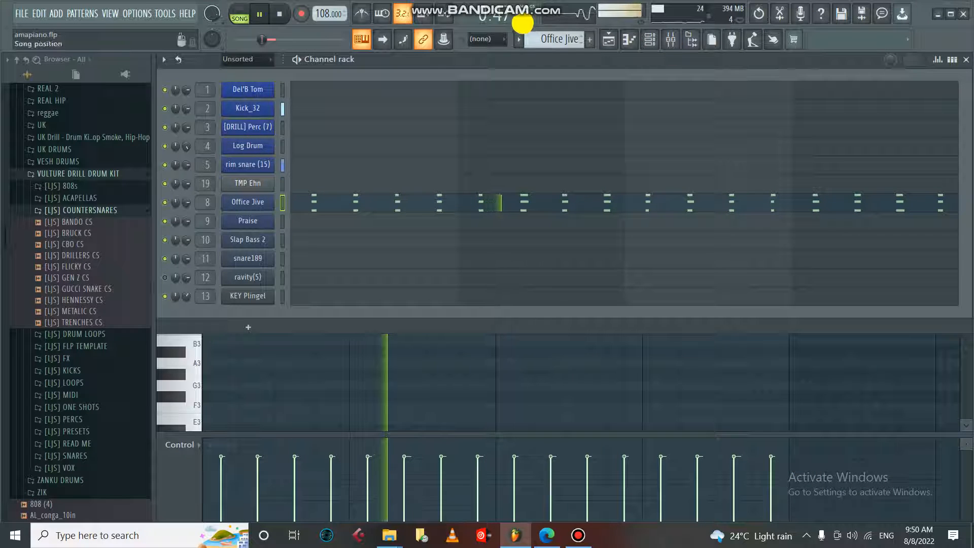
{"action": "left_click", "coordinate": [519, 39]}
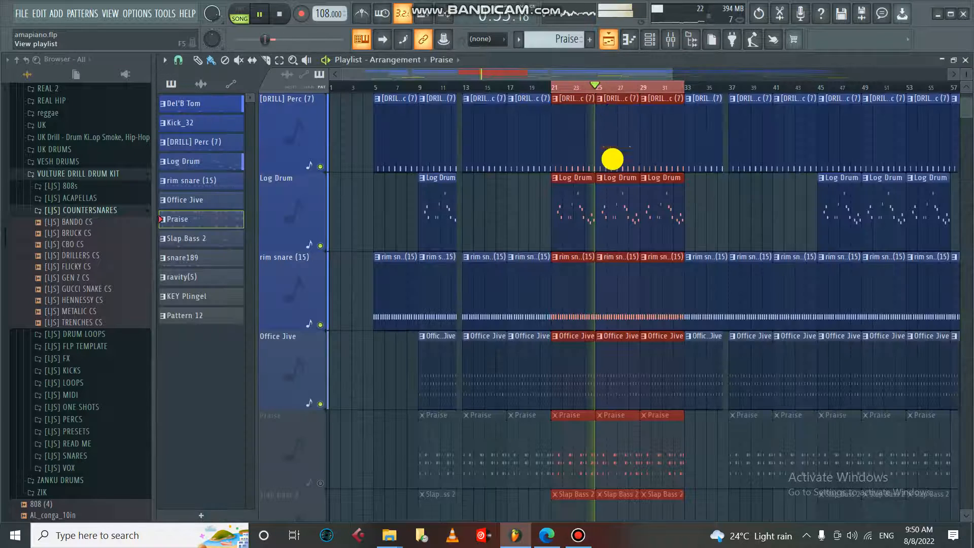
{"action": "scroll", "scroll_direction": "down", "scroll_amount": 3}
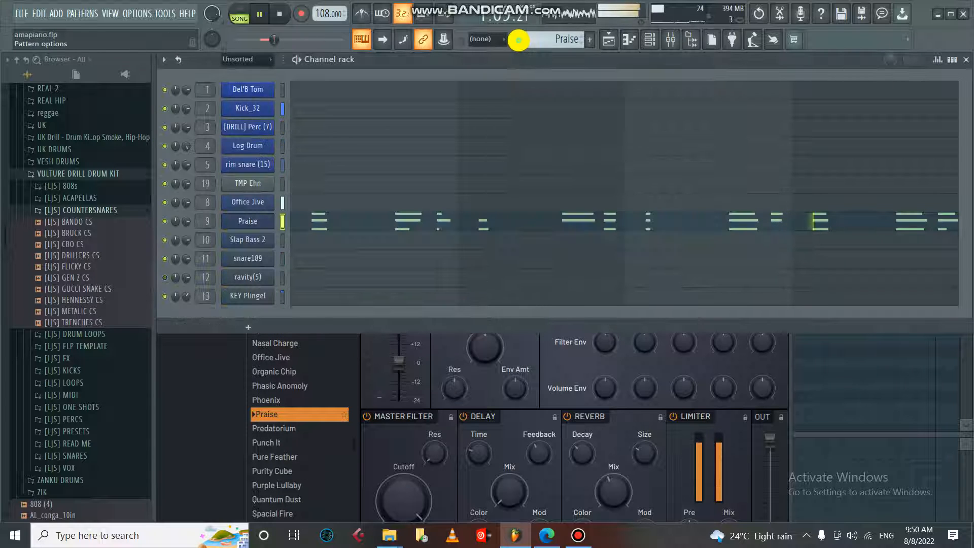
Switch to the Slap Bass 2 pattern and open its FLEX synth with the Slap Bass 2 preset
{"action": "left_click", "coordinate": [247, 240]}
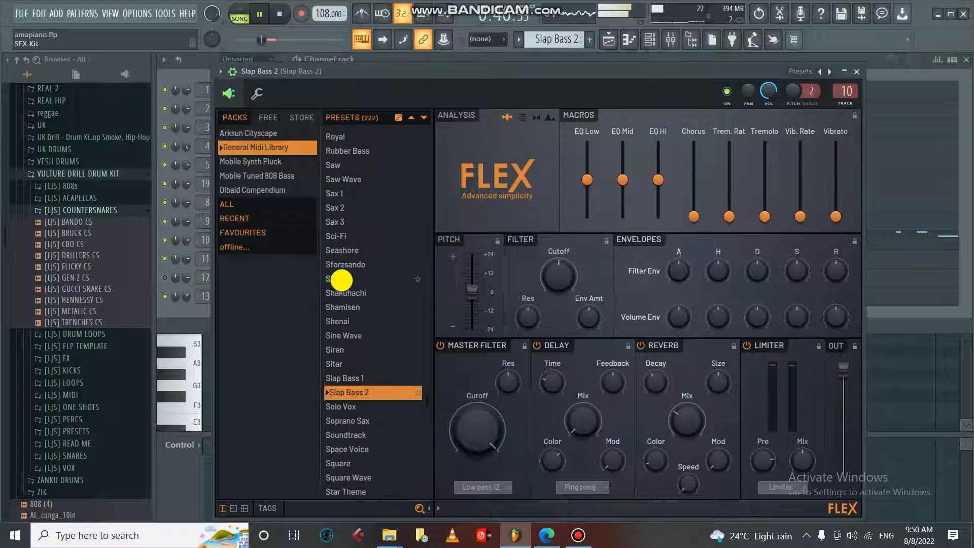
{"action": "left_click", "coordinate": [856, 71]}
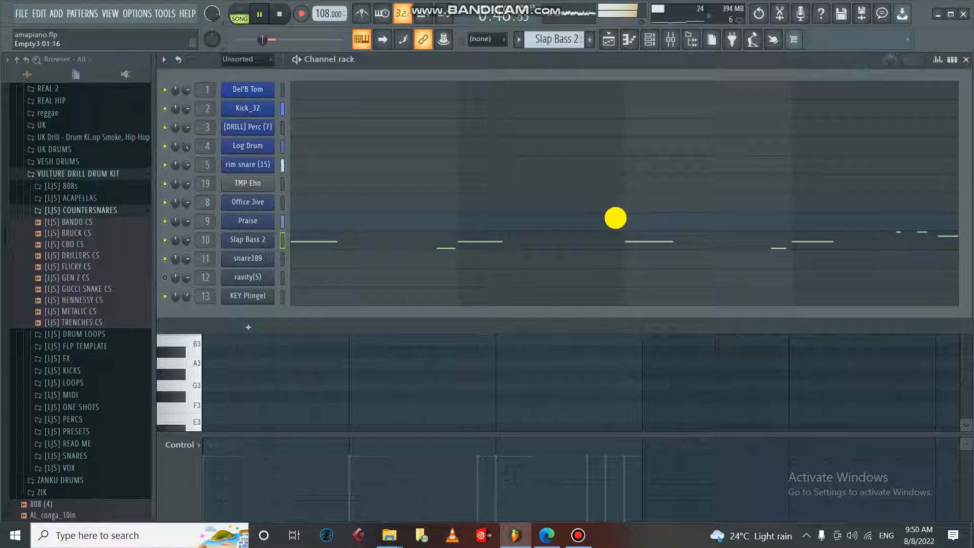
{"action": "left_click", "coordinate": [519, 39]}
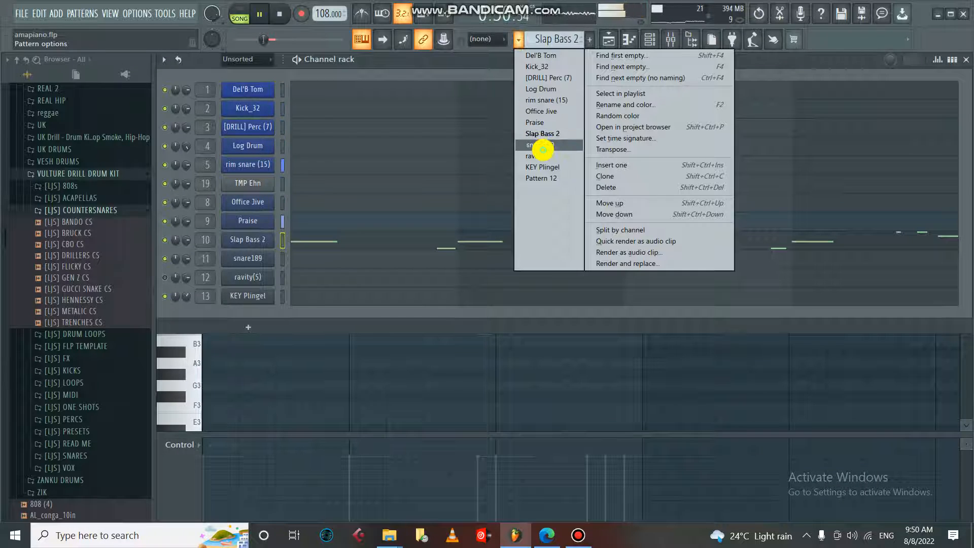
{"action": "left_click", "coordinate": [531, 144]}
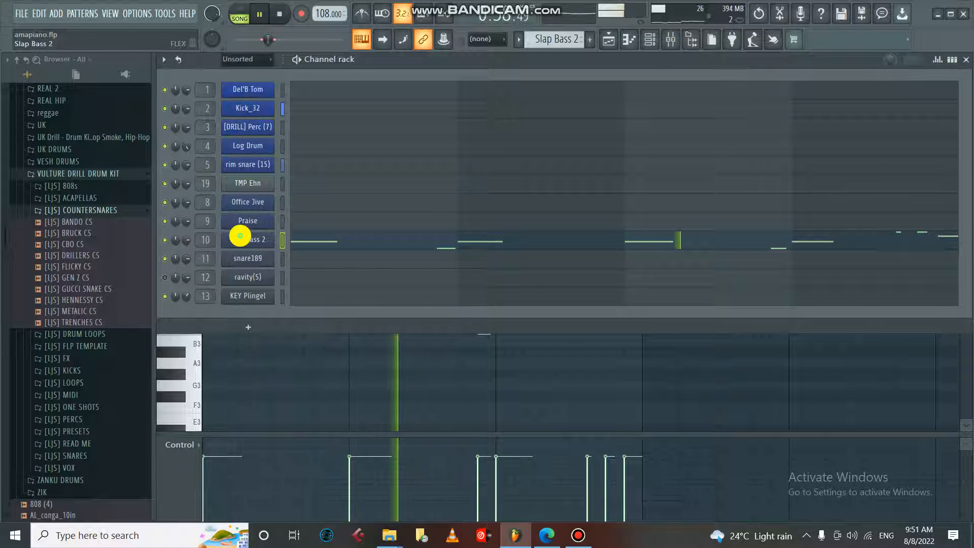
{"action": "double_click", "coordinate": [247, 239]}
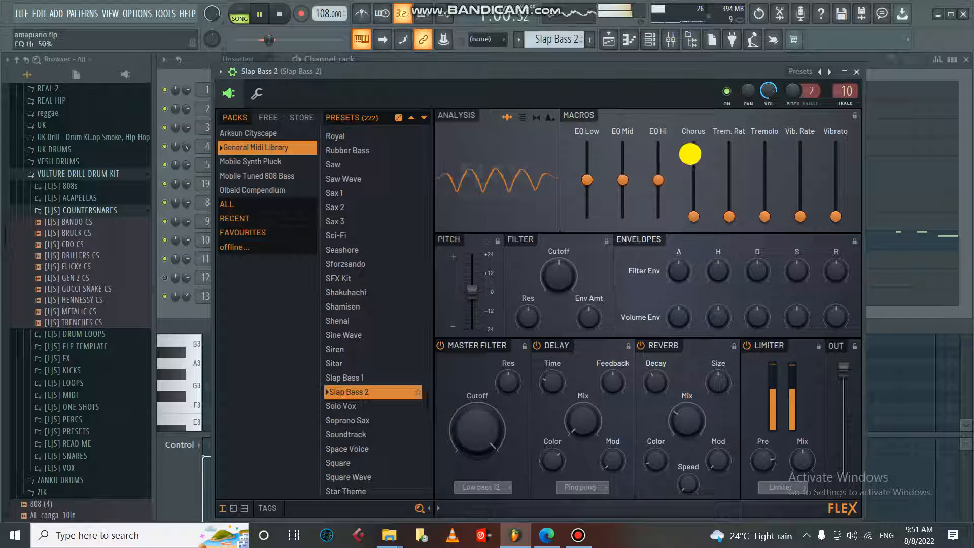